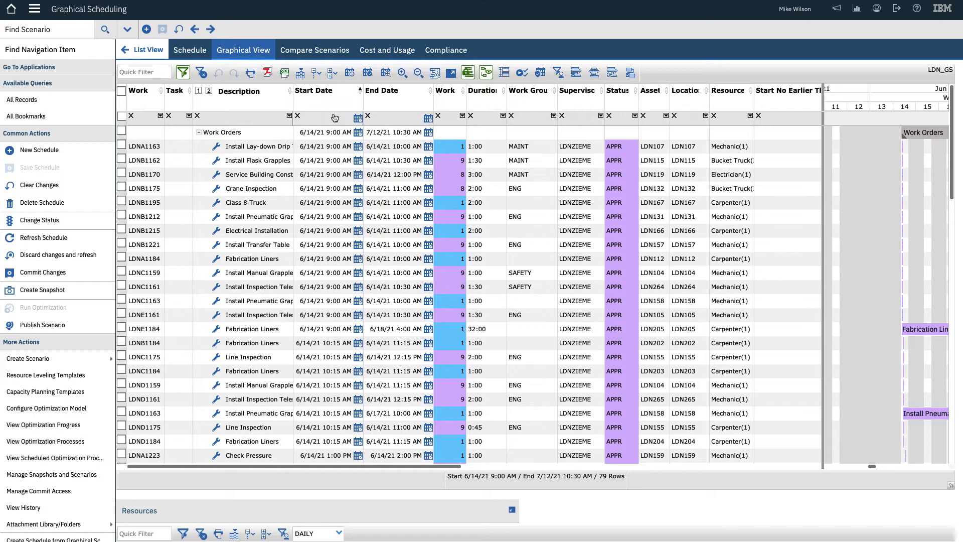
mouse_move(300, 73)
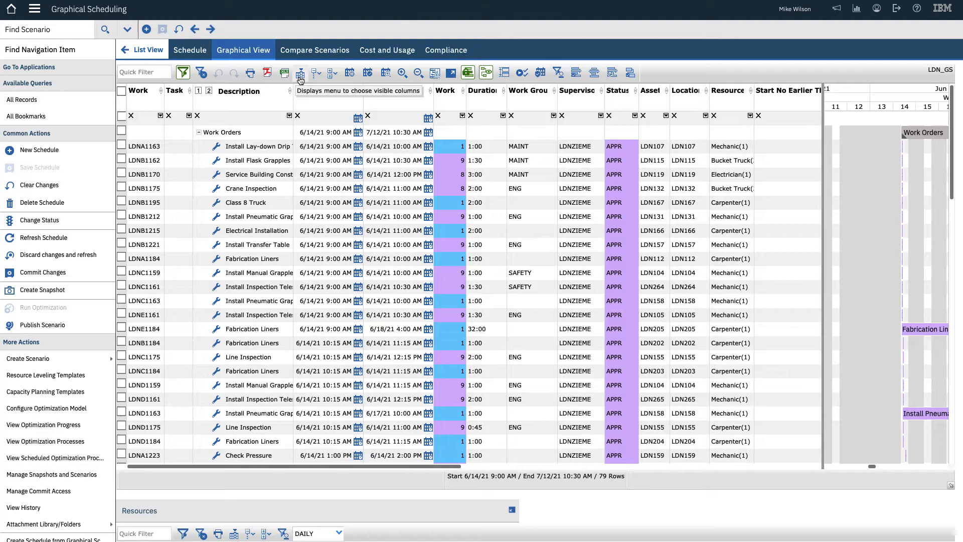
Bring up the Choose Items dialog listing the work order grid columns
left_click(300, 74)
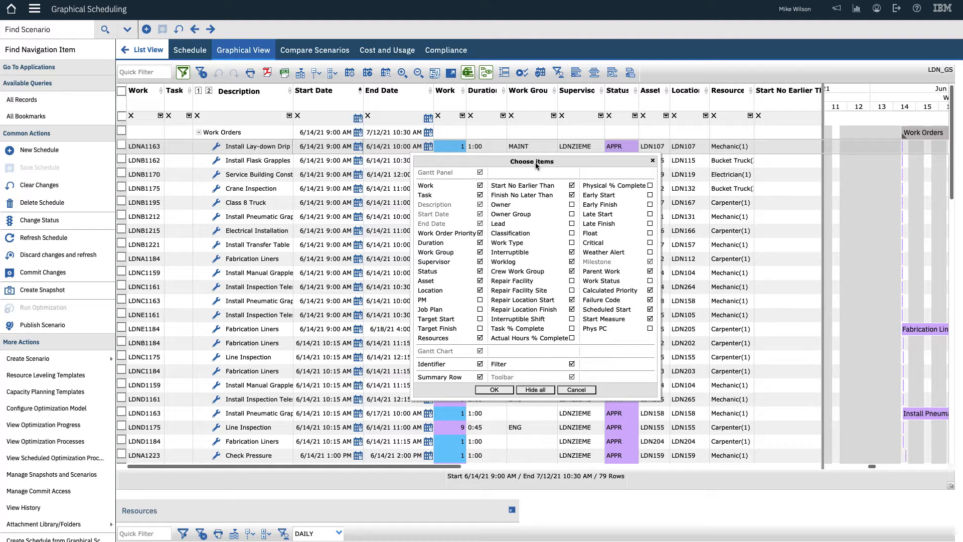
left_click(501, 204)
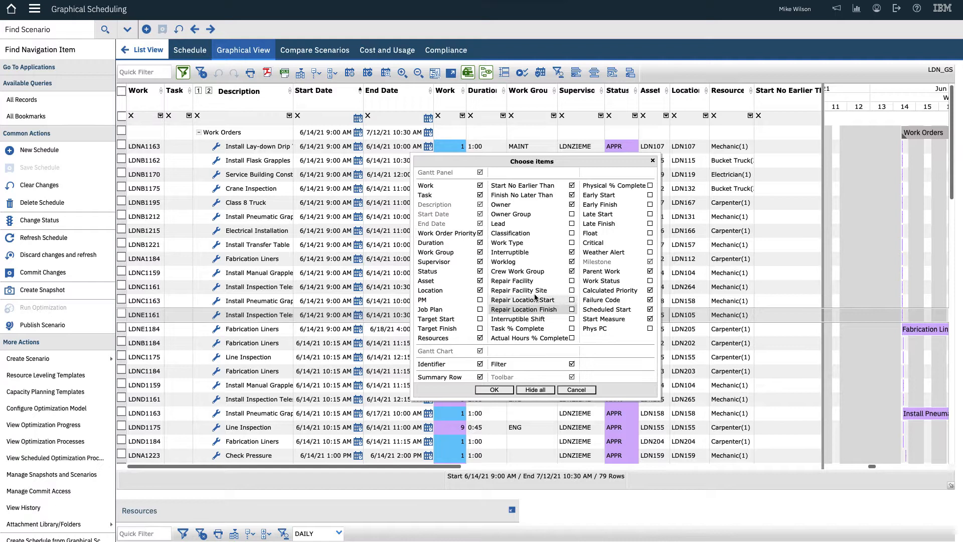
Close the Choose Items dialog, returning to the work order grid
left_click(494, 390)
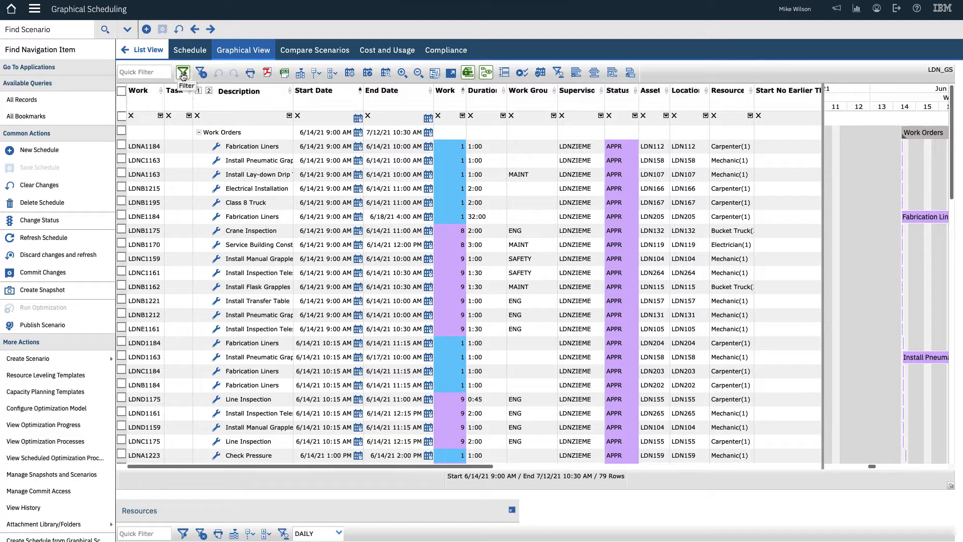
Filter the Work column to value 1, leaving the Start Date and Description filters switched off
left_click(183, 72)
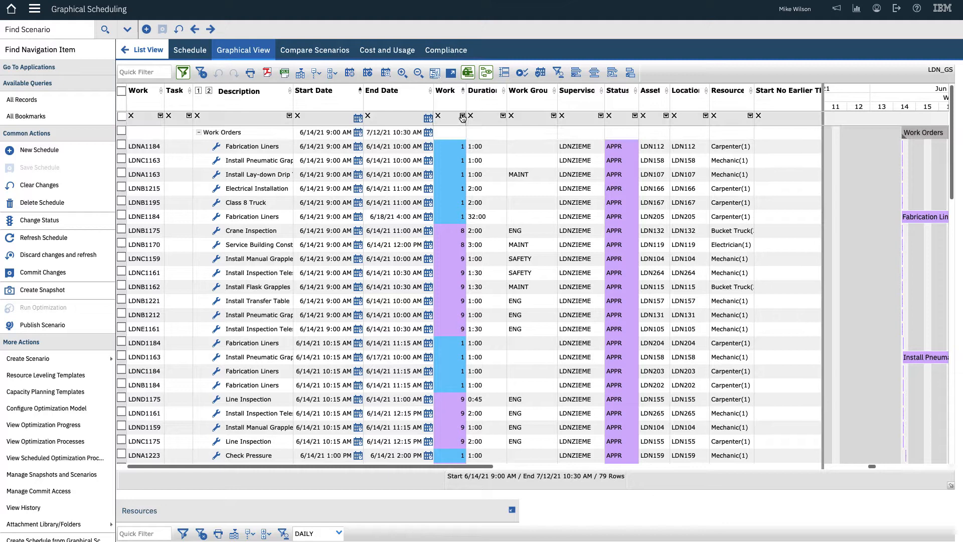
left_click(461, 117)
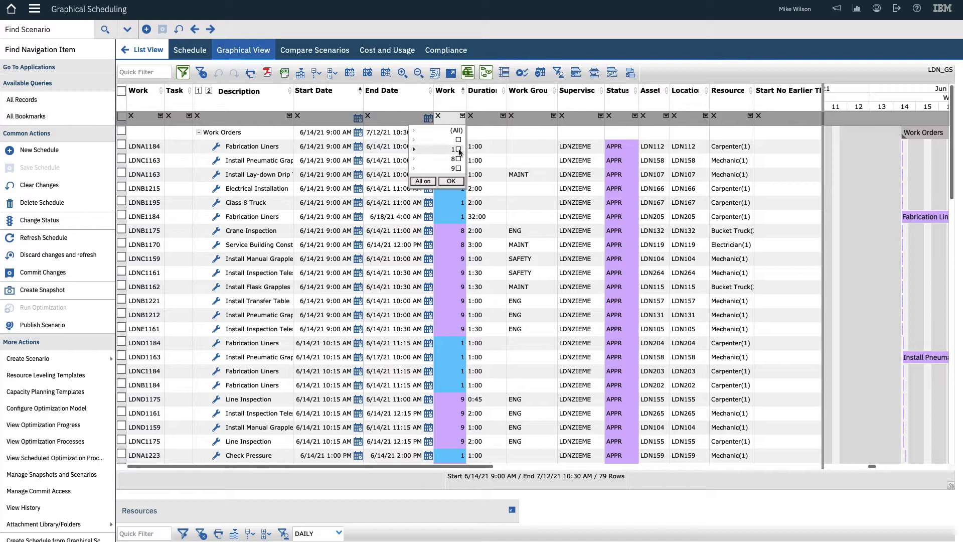
left_click(451, 181)
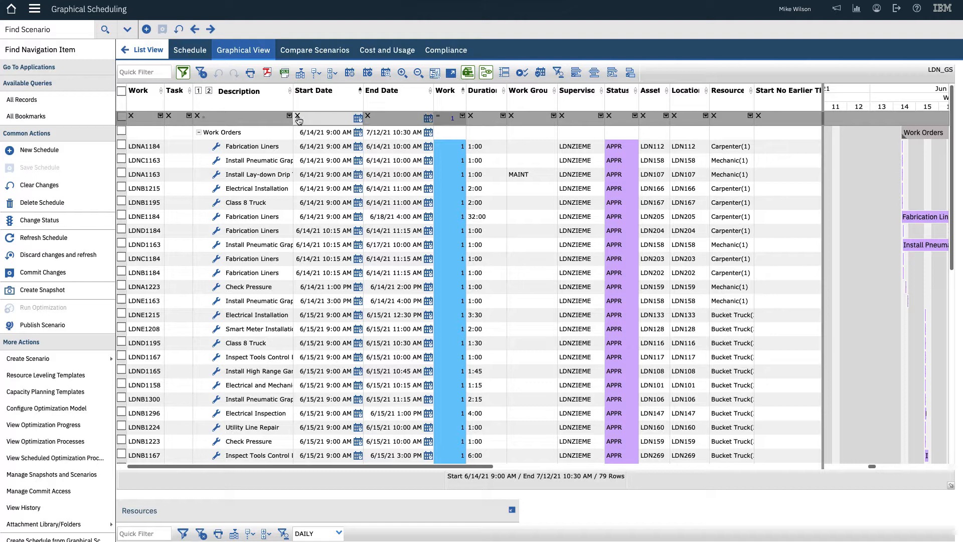
left_click(298, 116)
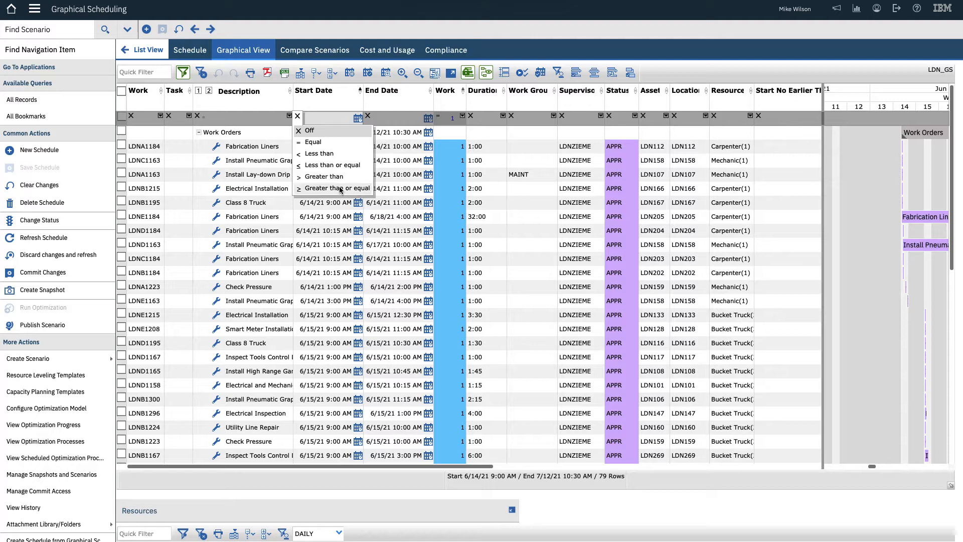
left_click(198, 116)
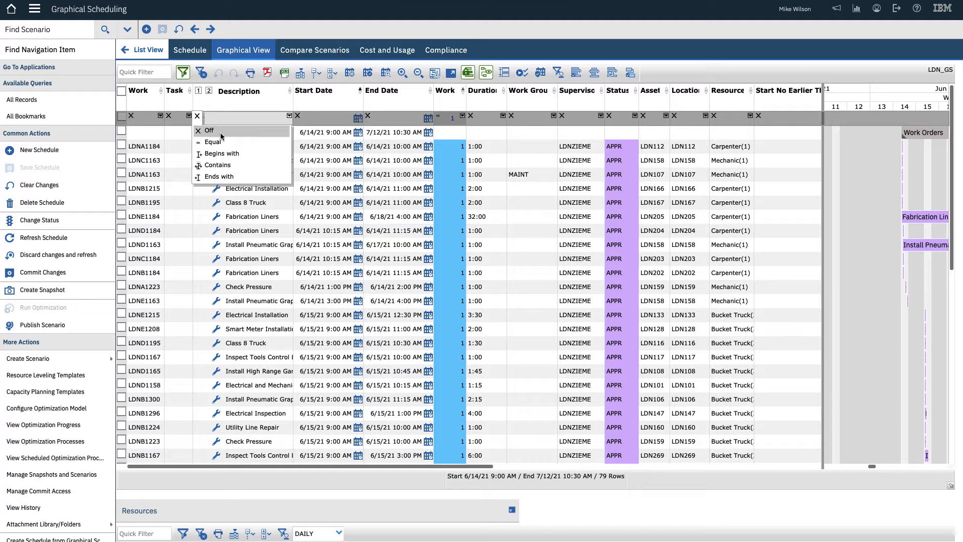
left_click(209, 130)
type("liners")
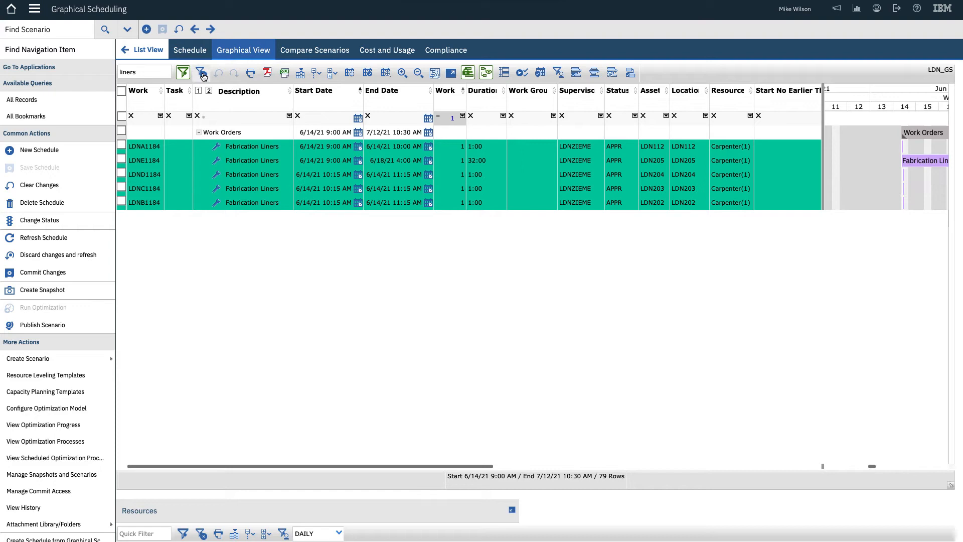
Clear all filters and view the action menu for work order LDNA1184
left_click(201, 72)
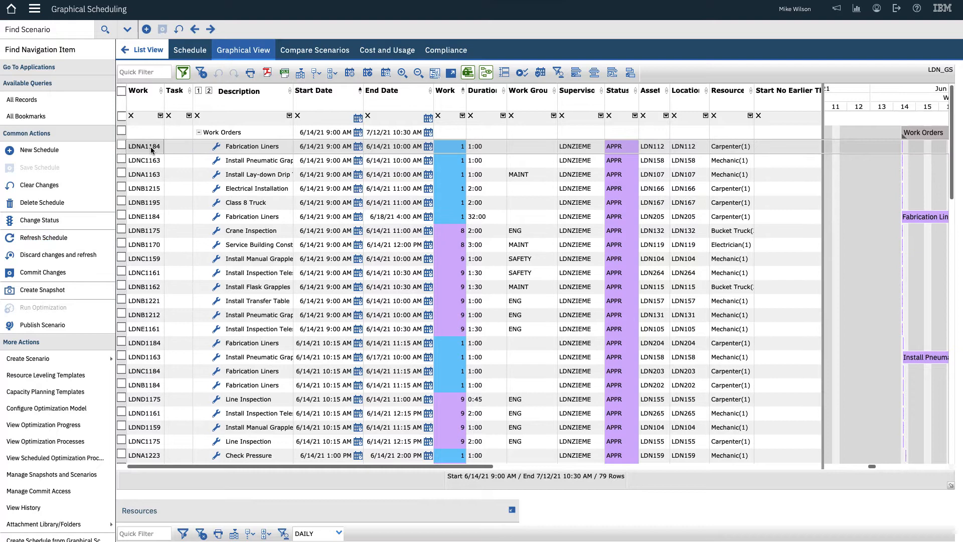
right_click(151, 147)
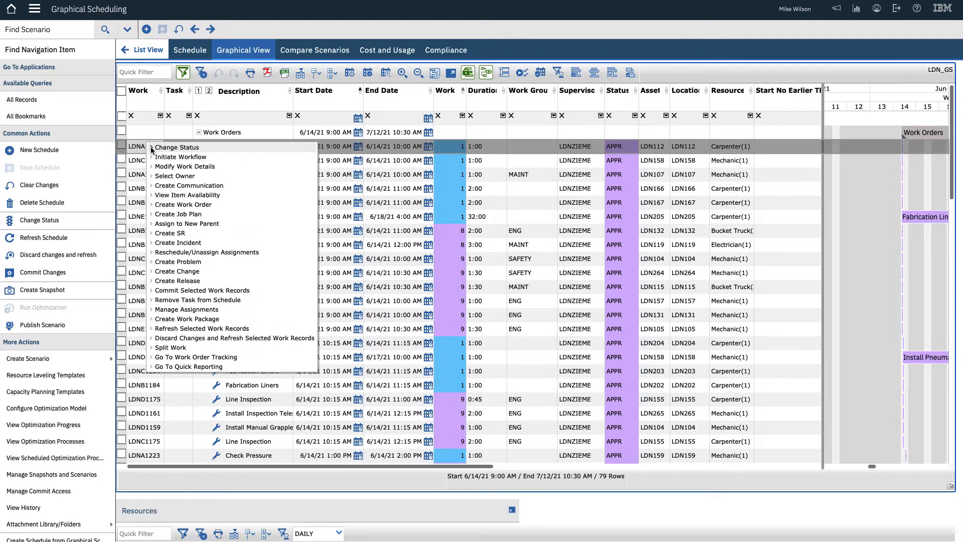
mouse_move(178, 271)
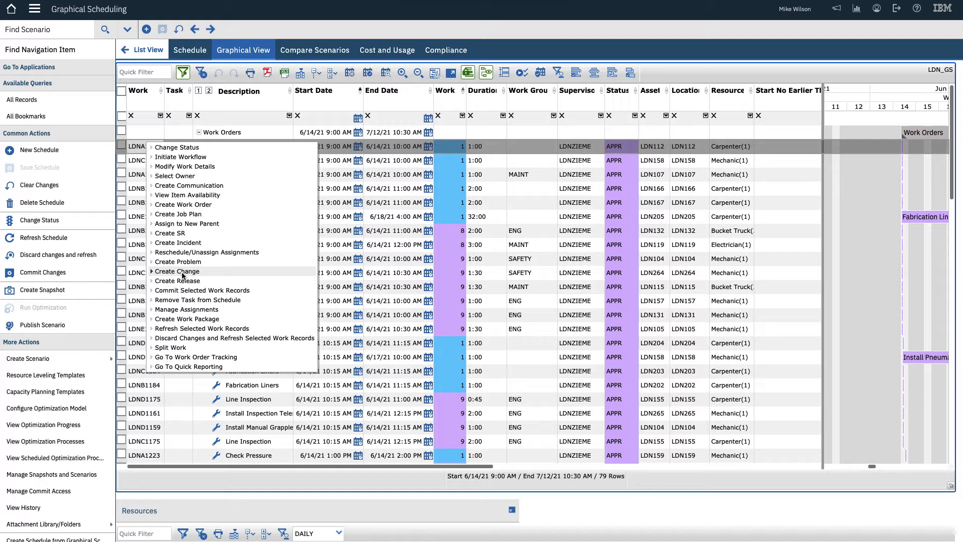
left_click(144, 147)
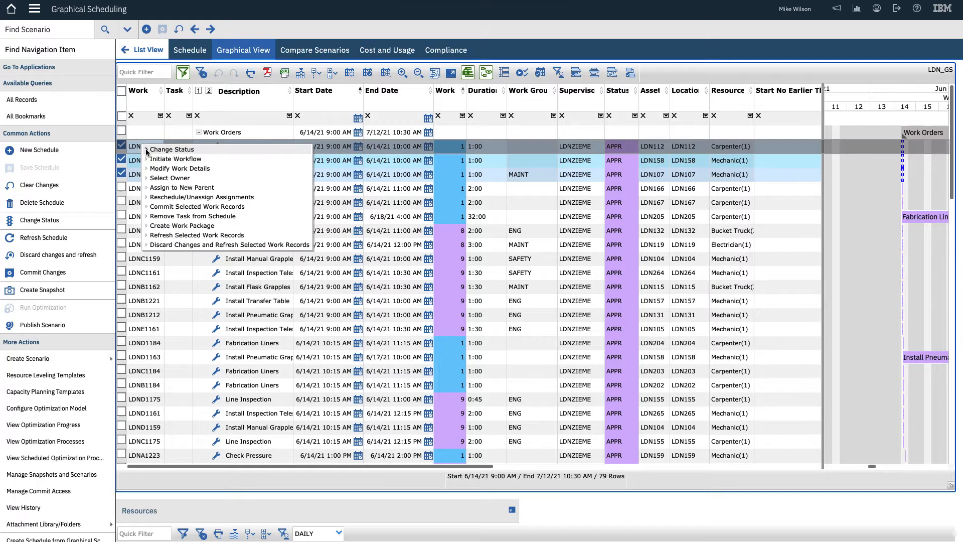
mouse_move(42, 202)
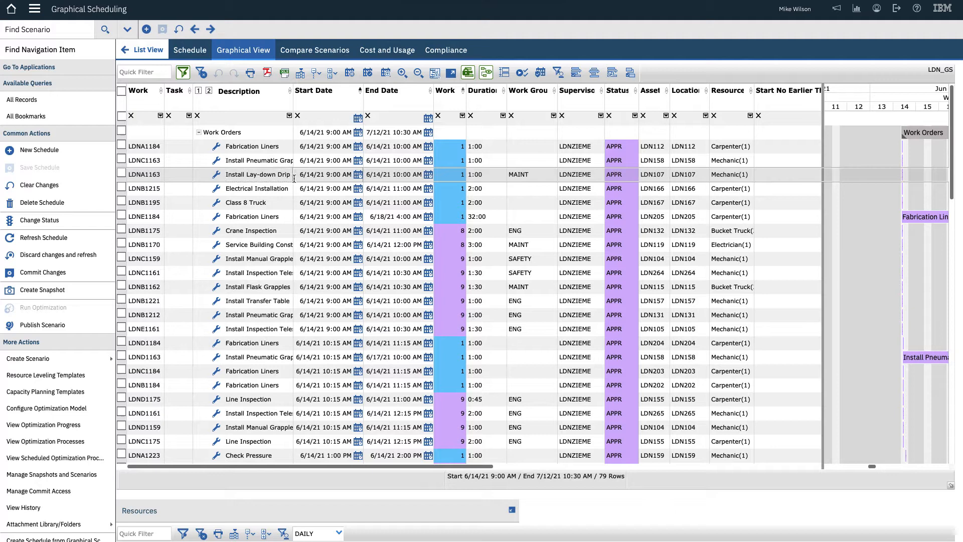
Edit the Install Lay-down Drip row's Work value to 9
left_click(453, 174)
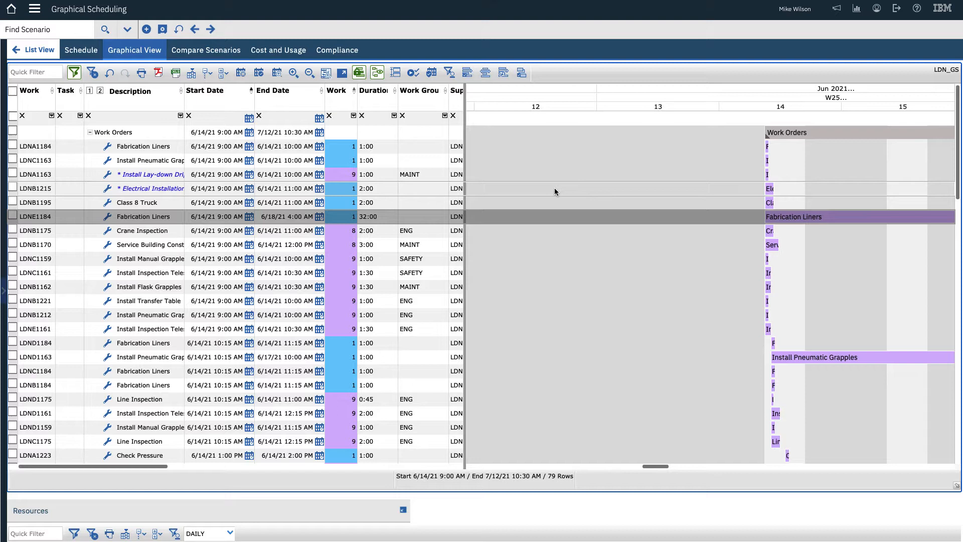
Shift the Gantt timeline to show the days from June 14
left_click(308, 72)
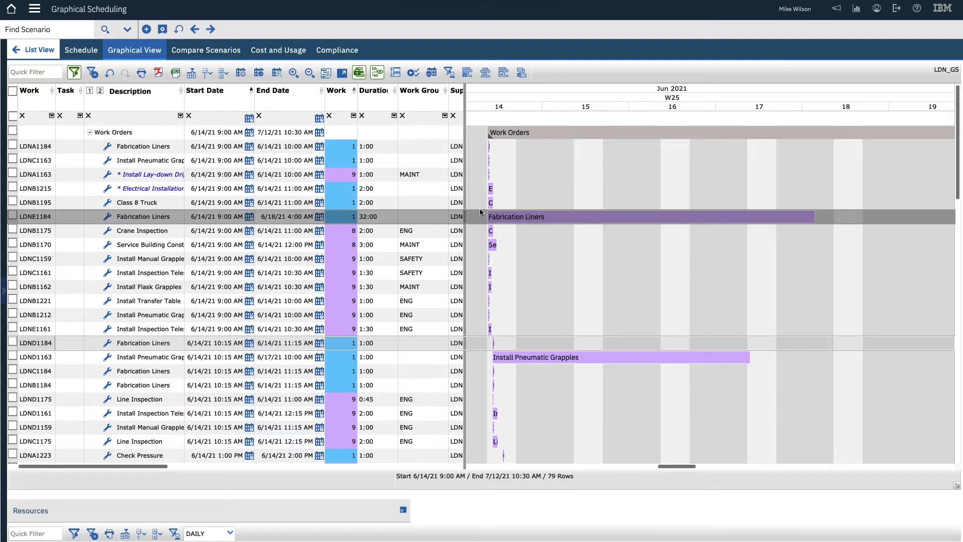
mouse_move(491, 189)
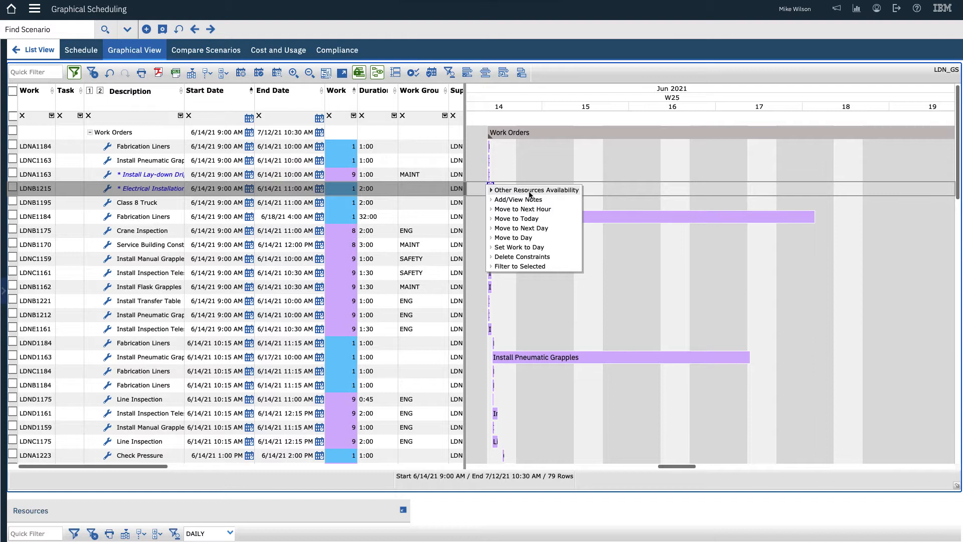
left_click(522, 208)
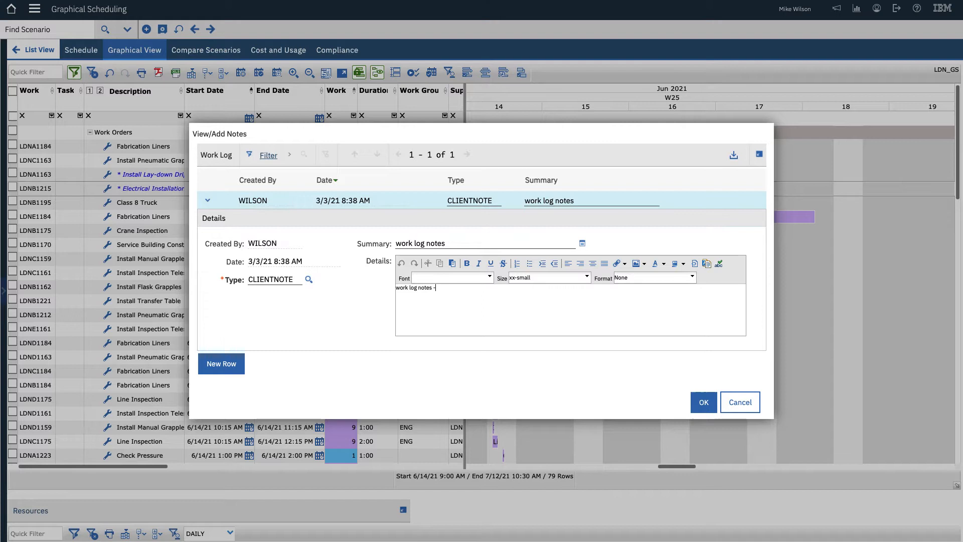
Enter 'work log from the work order' in Details, then cancel the View/Add Notes dialog
type("work log from the work order")
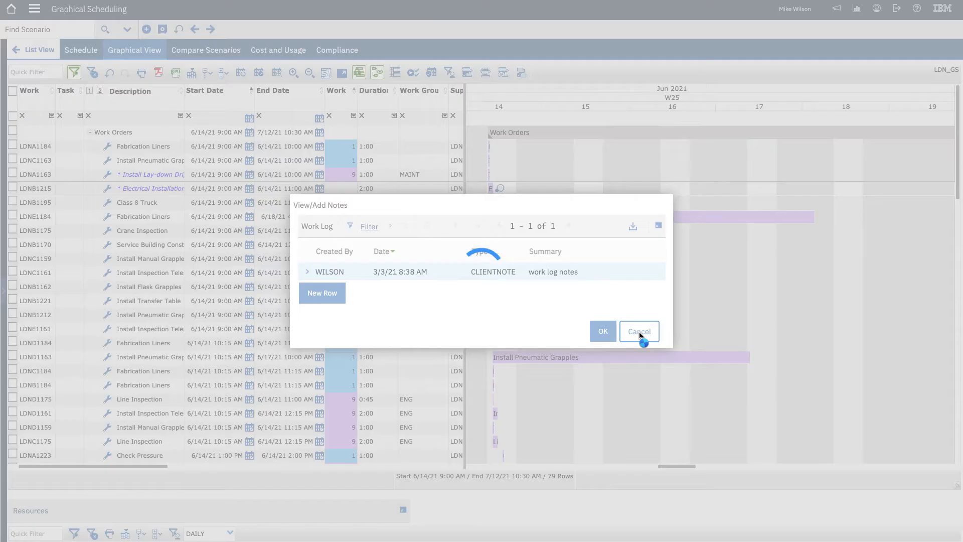
left_click(639, 330)
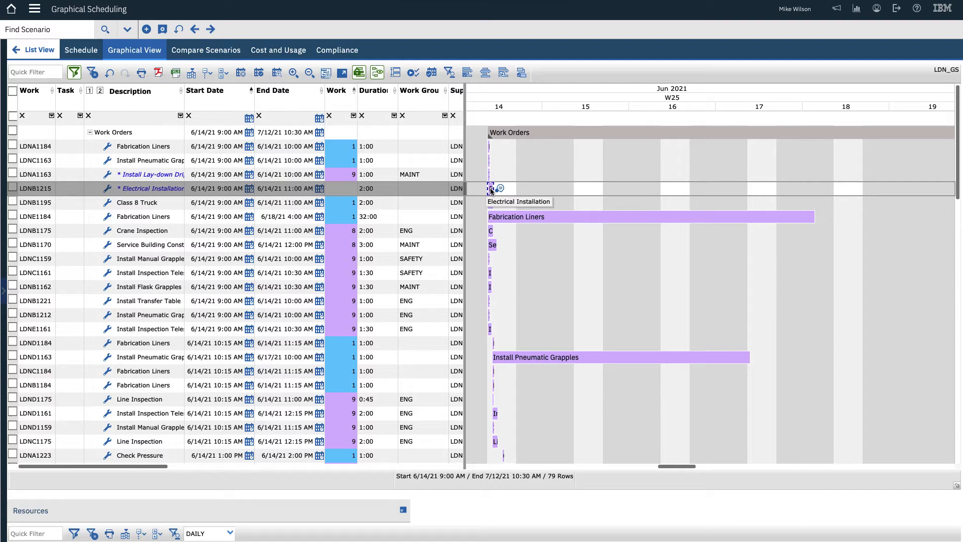
Drag Electrical Installation LDNB1215 to 17 June and go to its work order record
left_click_drag(491, 188, 664, 189)
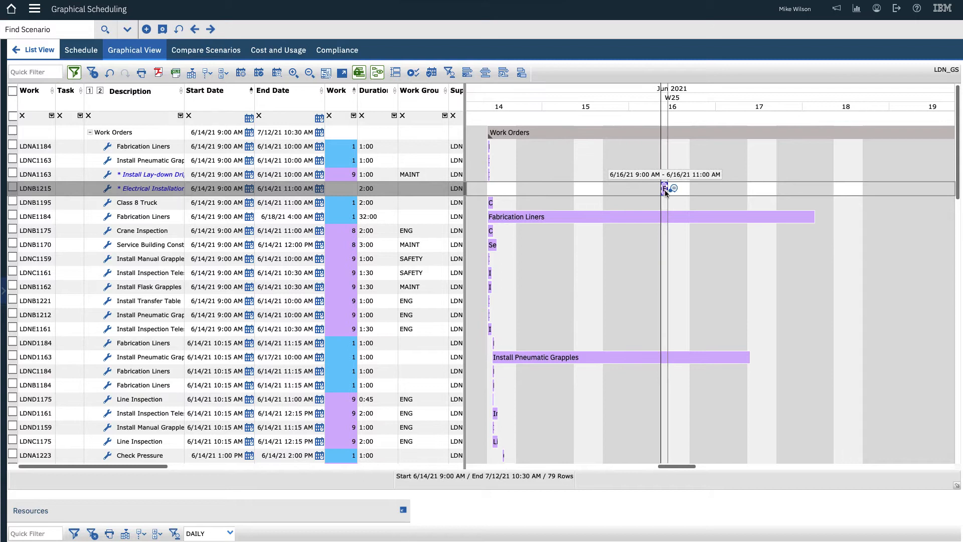
left_click_drag(664, 189, 751, 189)
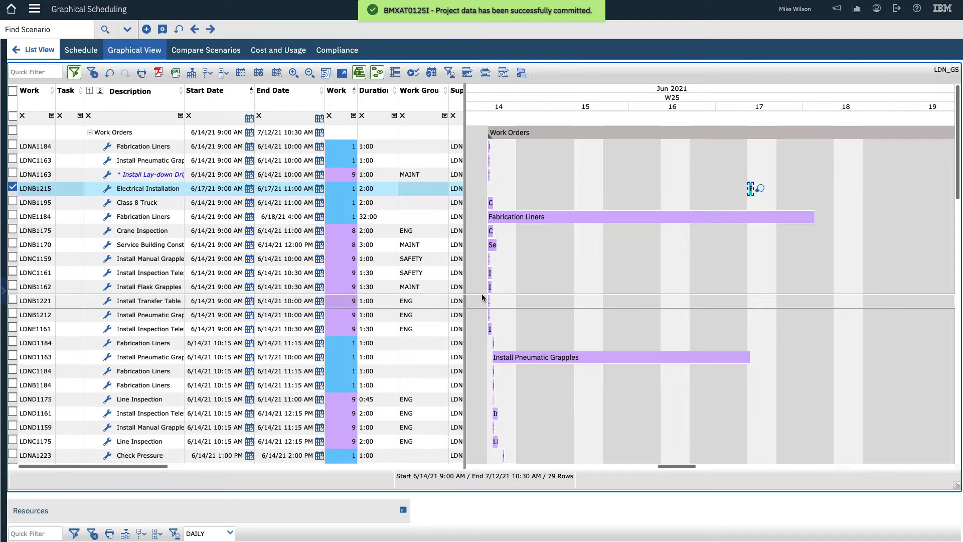
left_click(35, 188)
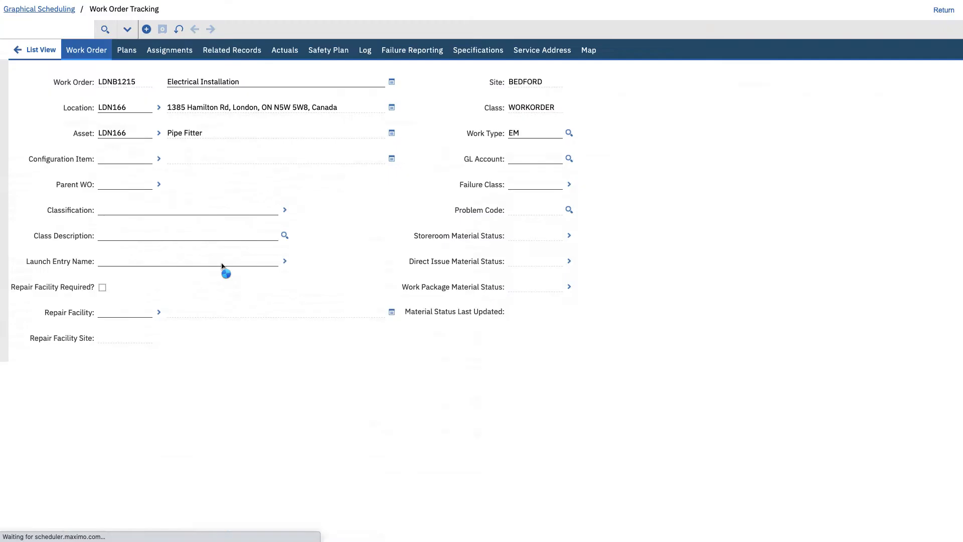
Scroll through the LDNB1215 work order fields in Work Order Tracking
scroll("down", 3)
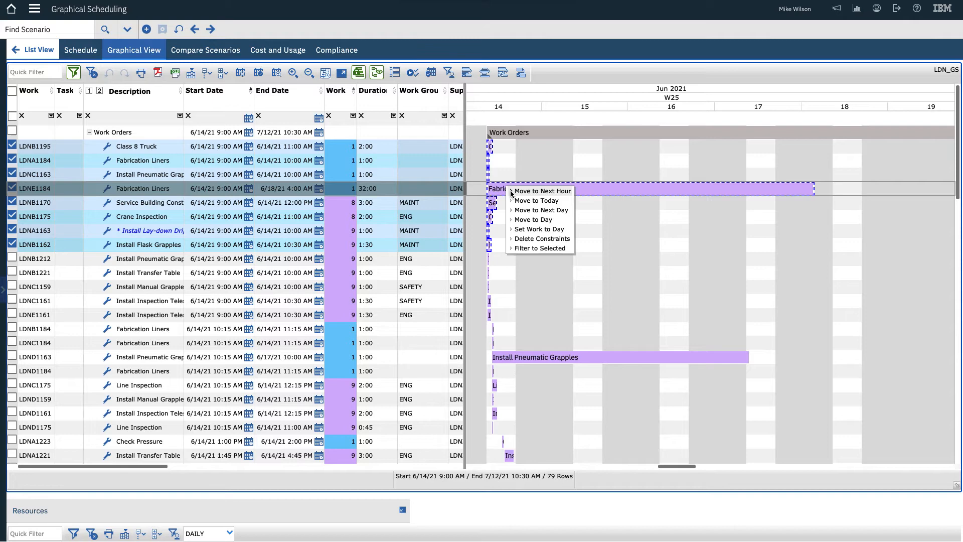
Apply Move to Next Day to the eight selected work orders, shifting them to 15 June
left_click(535, 210)
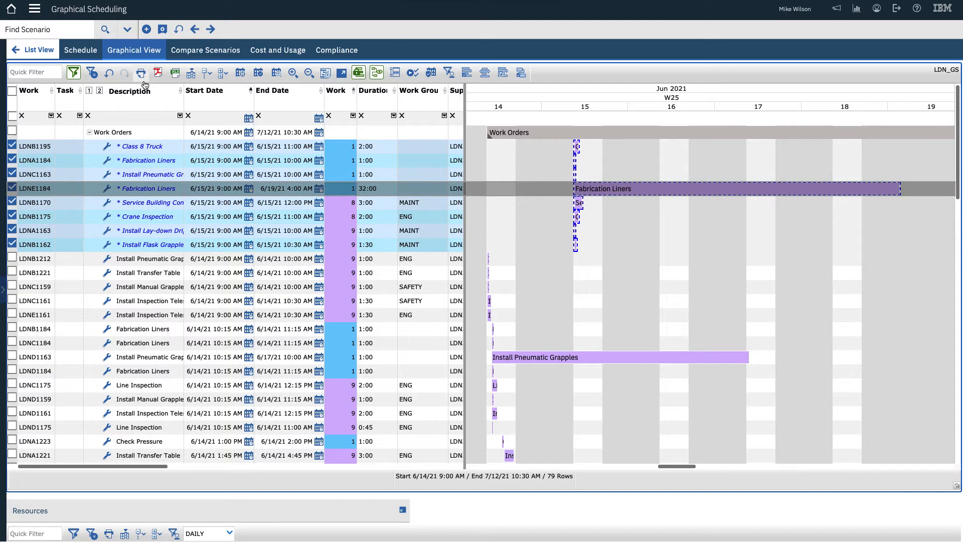
left_click(108, 73)
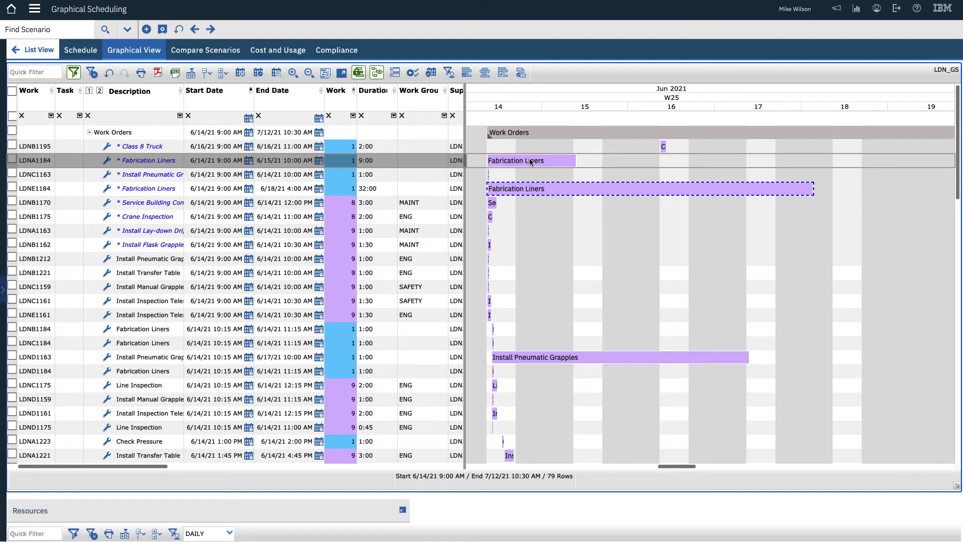
Return Fabrication Liners LDNA1184 to a one-hour job starting 14 June
left_click(221, 161)
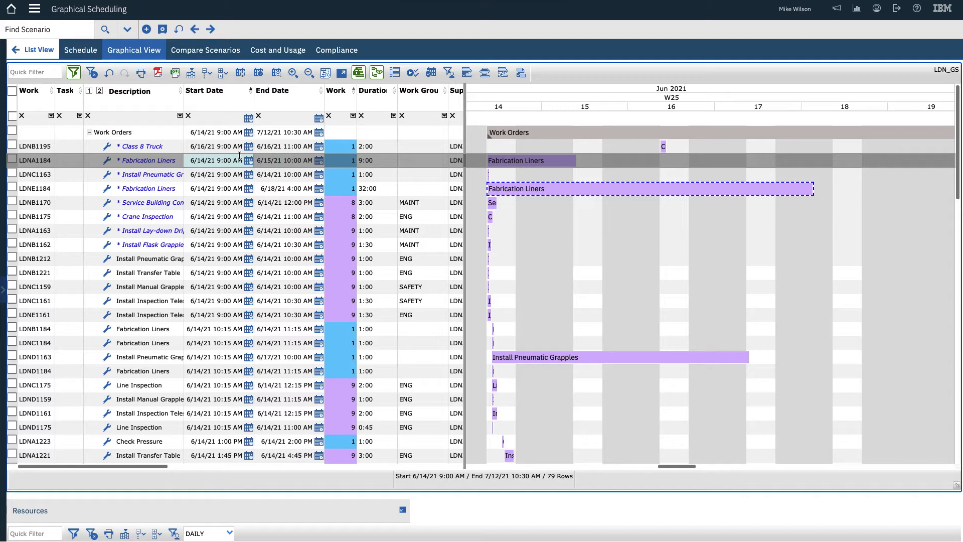
left_click(366, 160)
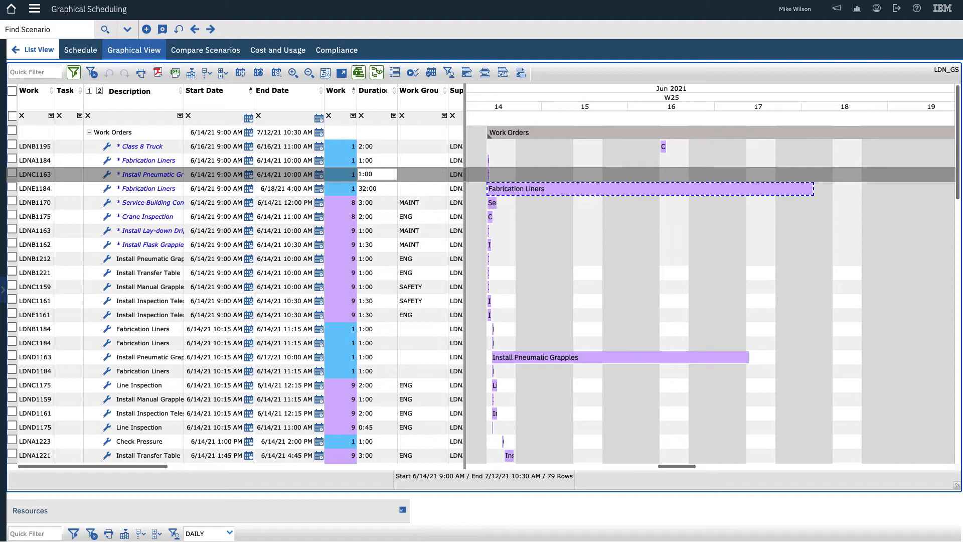
Filter the Work column to value 9 and set those work orders to start 16 June
left_click(353, 116)
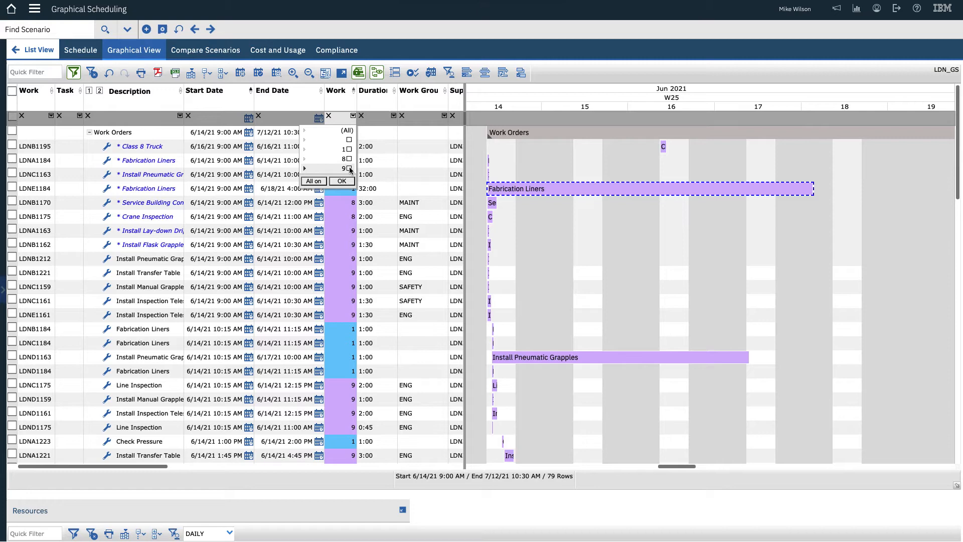
left_click(348, 169)
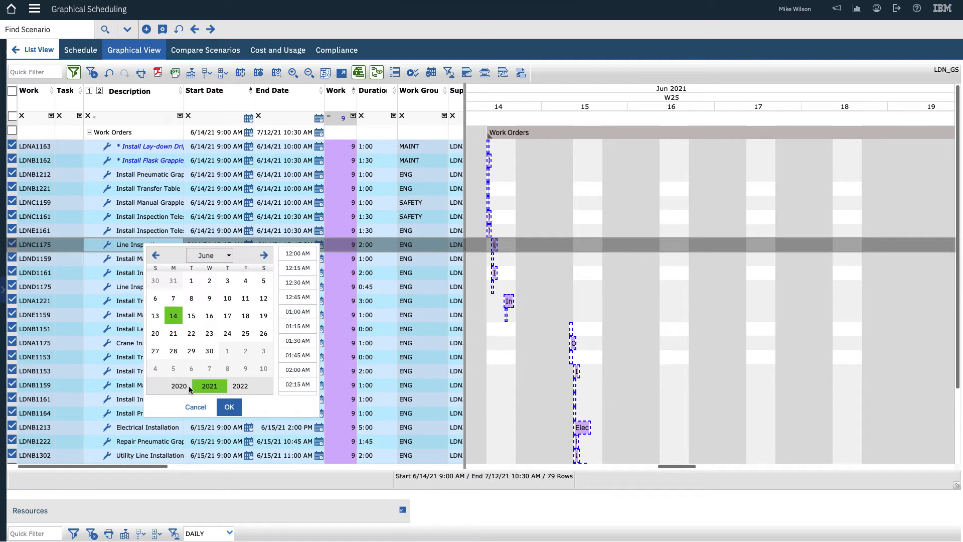
left_click(209, 316)
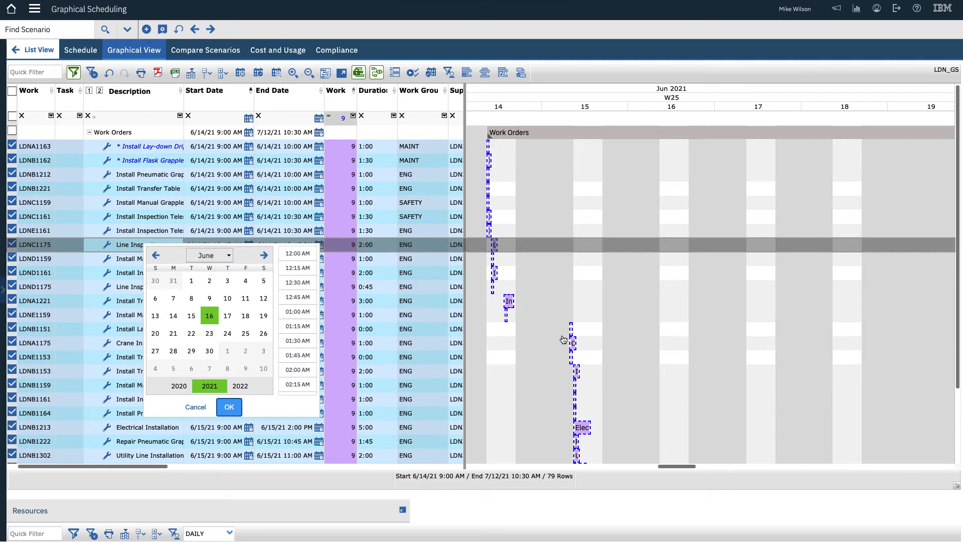
left_click(229, 407)
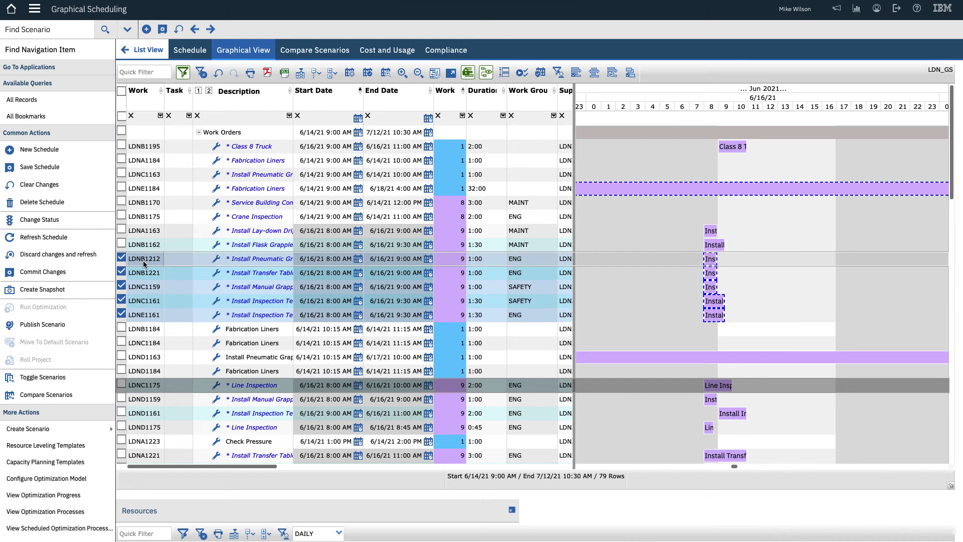
Commit the schedule changes and confirm with Yes in the message
left_click(43, 272)
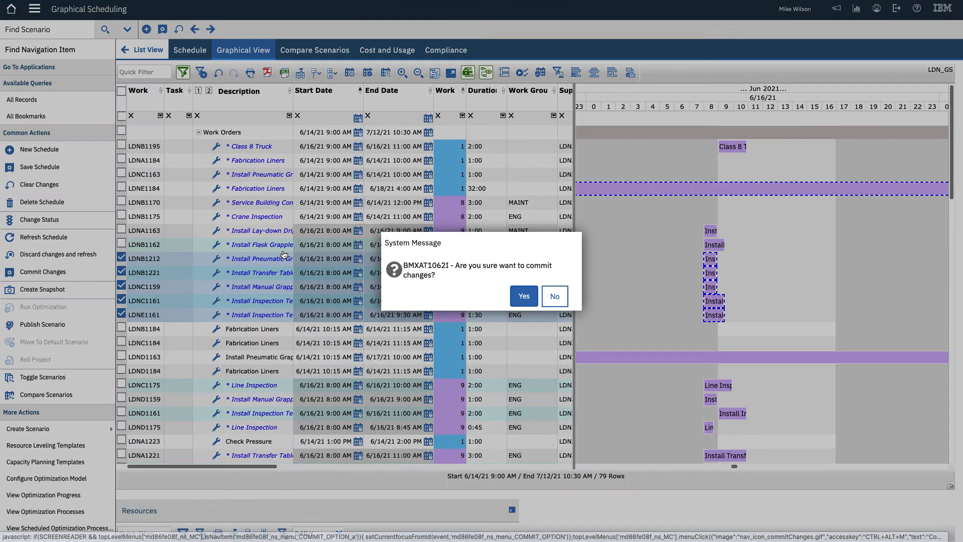
left_click(524, 295)
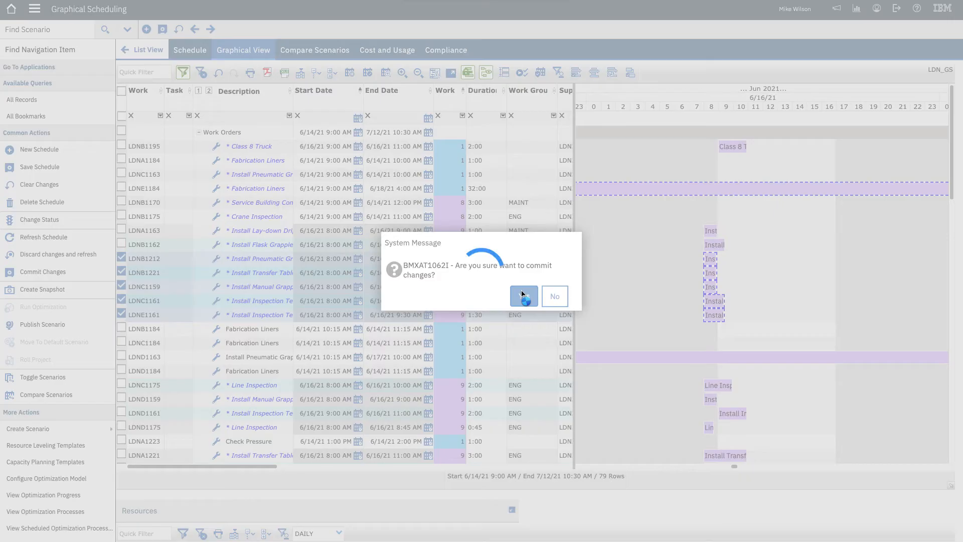
left_click(524, 296)
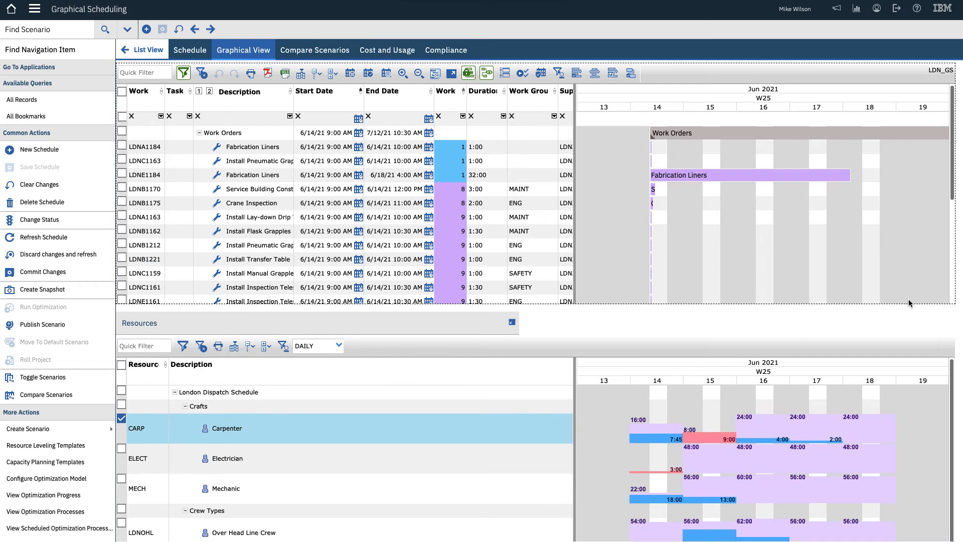
left_click(4, 289)
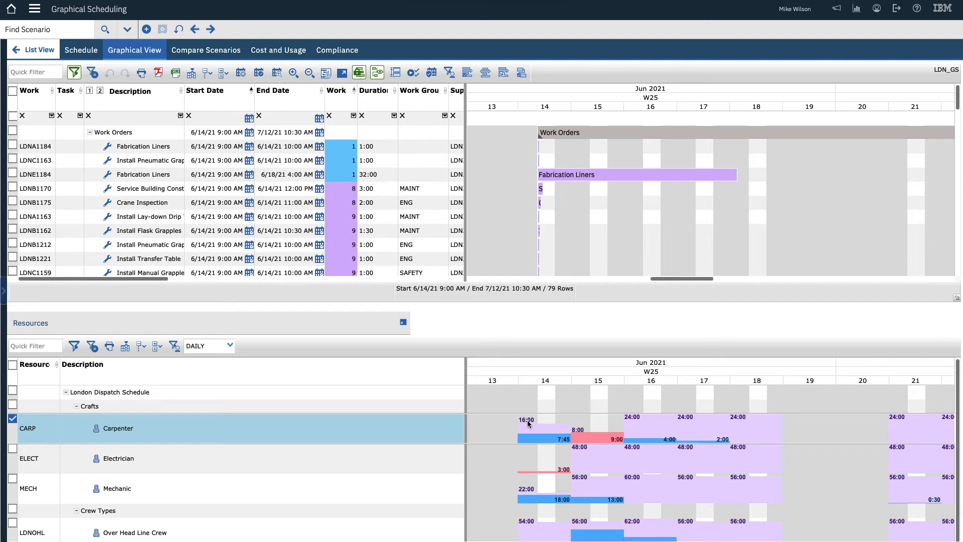
mouse_move(625, 447)
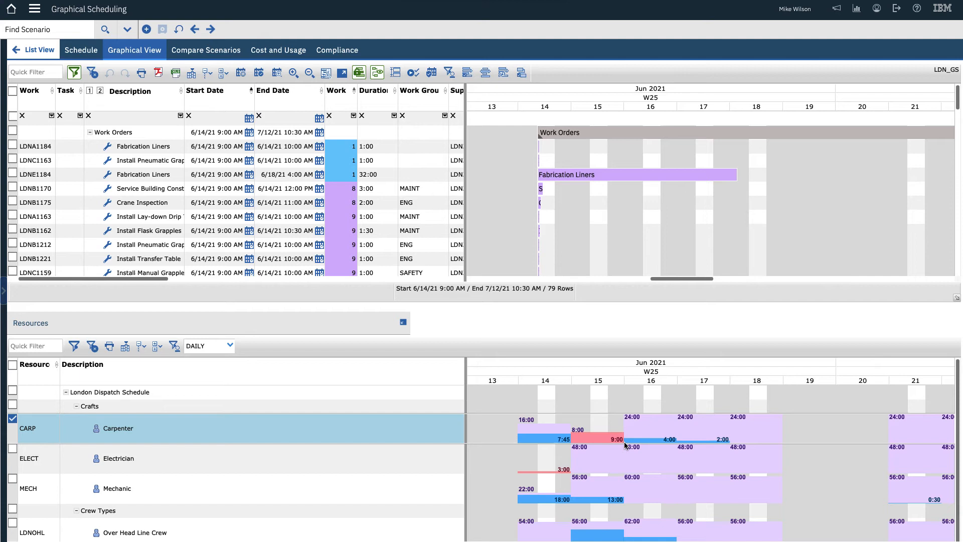
mouse_move(532, 429)
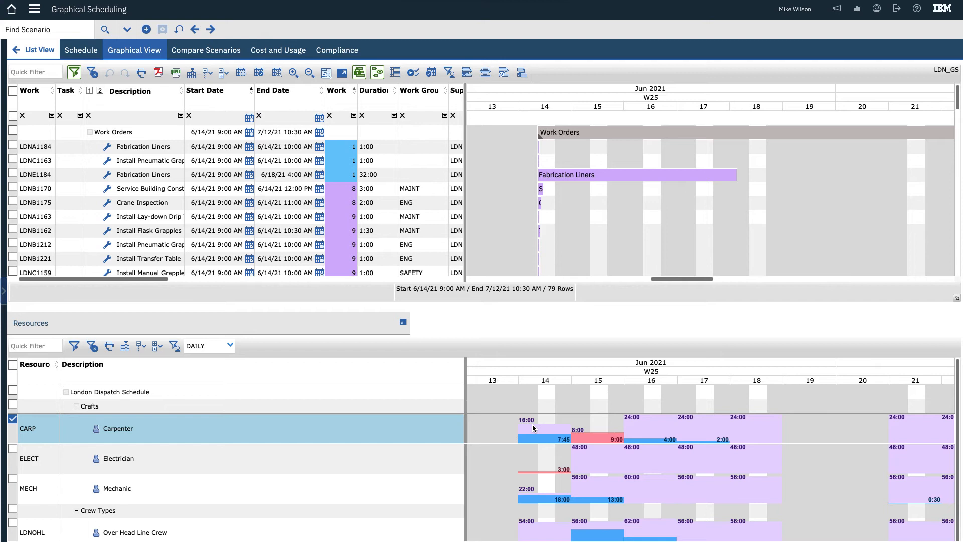
mouse_move(23, 423)
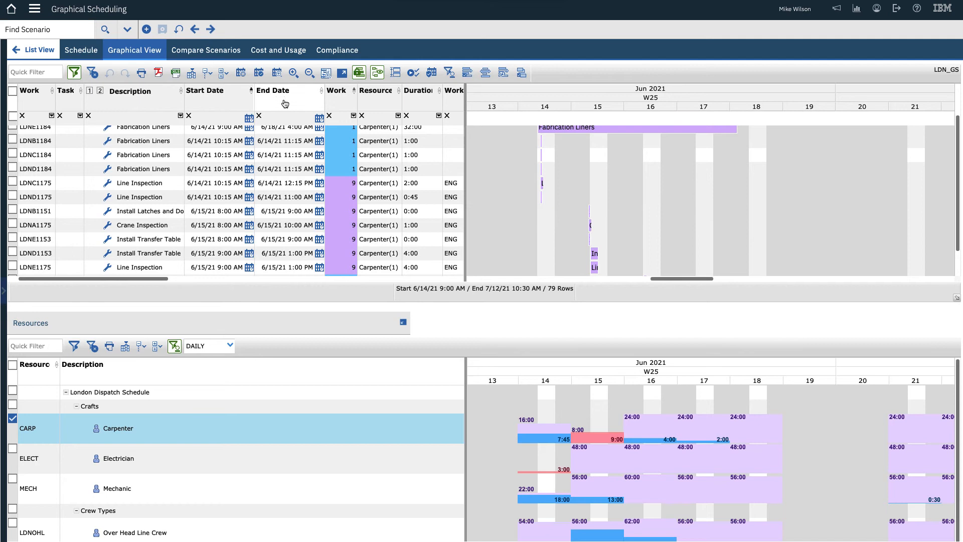
Select the five Carpenter jobs dated June 15 in the sorted grid
scroll("down", 3)
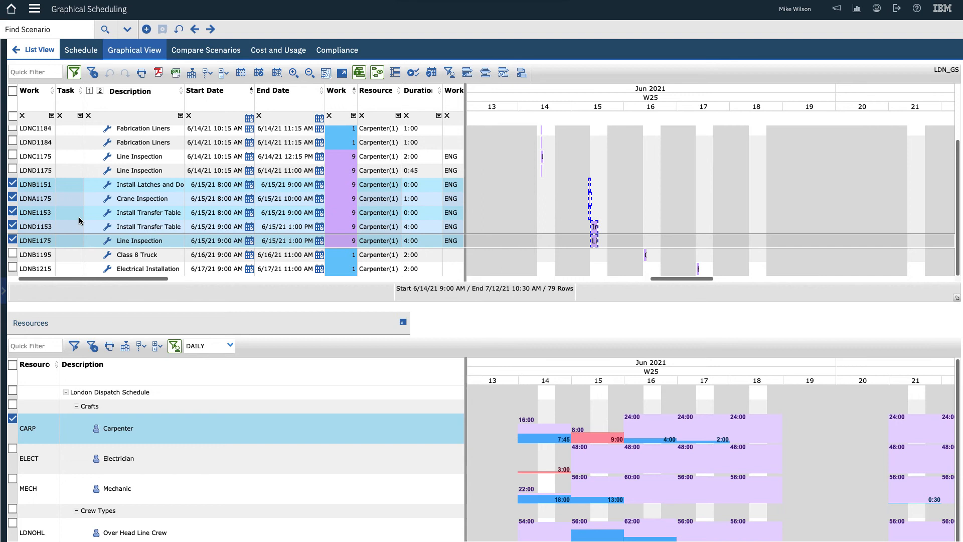
left_click_drag(590, 226, 623, 226)
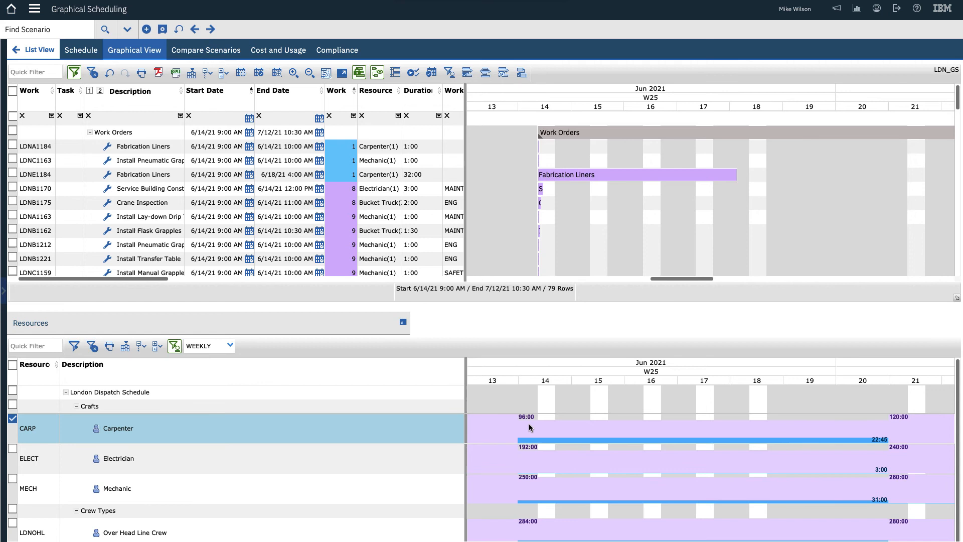
Deselect the Carpenter row and switch the resource time scale from DAILY to WEEKLY
left_click(231, 345)
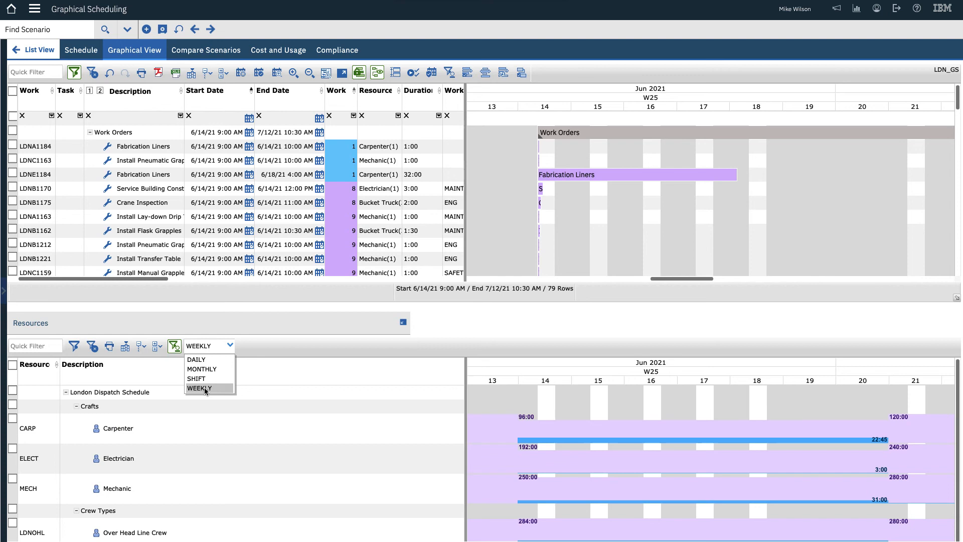
left_click(198, 388)
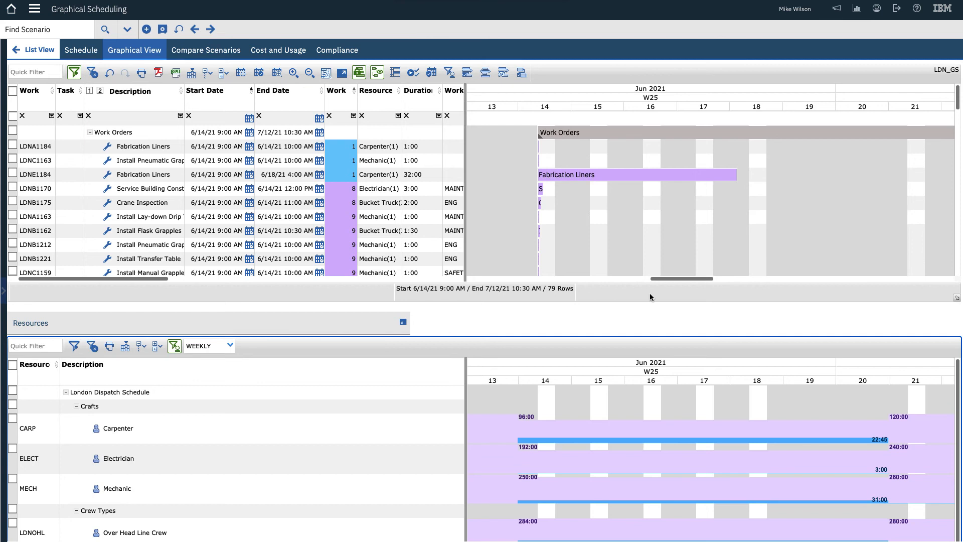
mouse_move(267, 311)
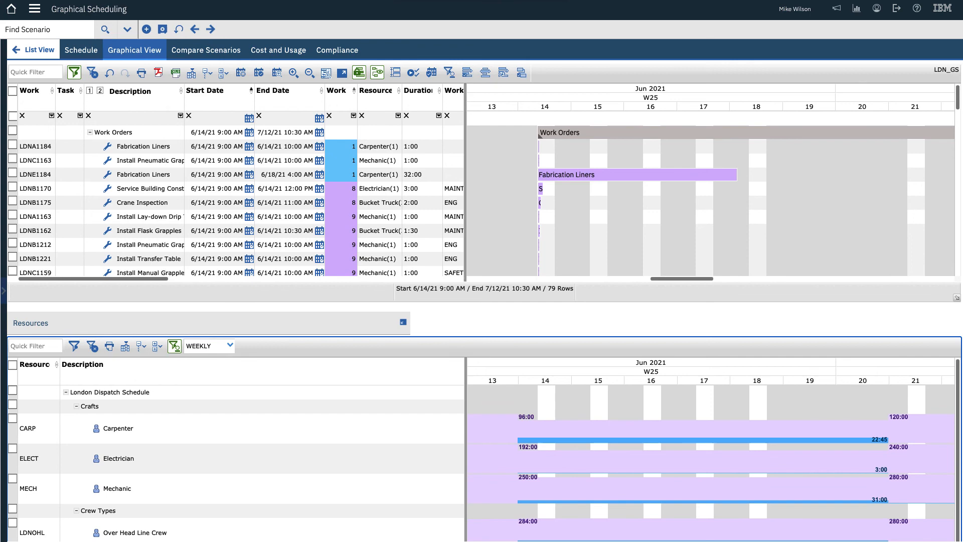
Calculate Work Cost on Cost and Usage, giving estimated labor 271.50 and total 676.50
left_click(278, 50)
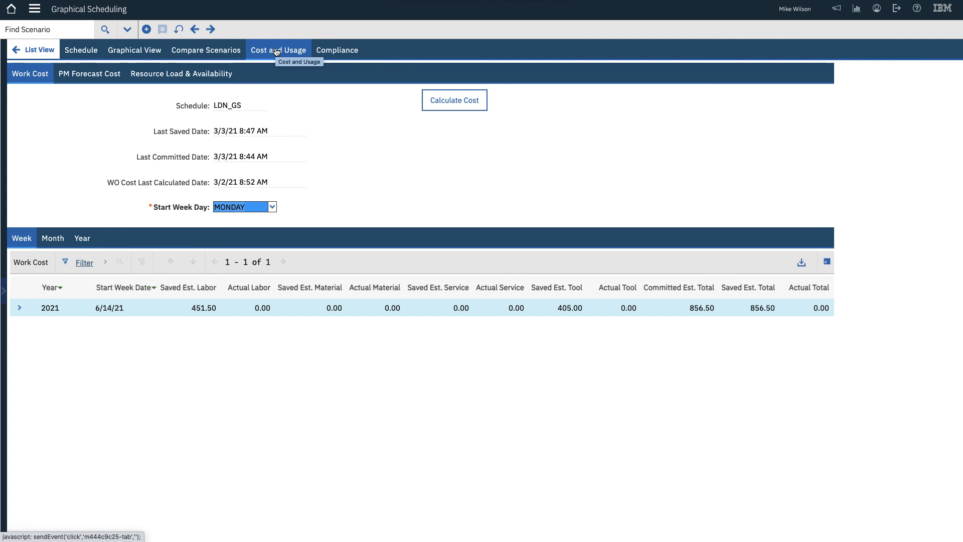
left_click(455, 101)
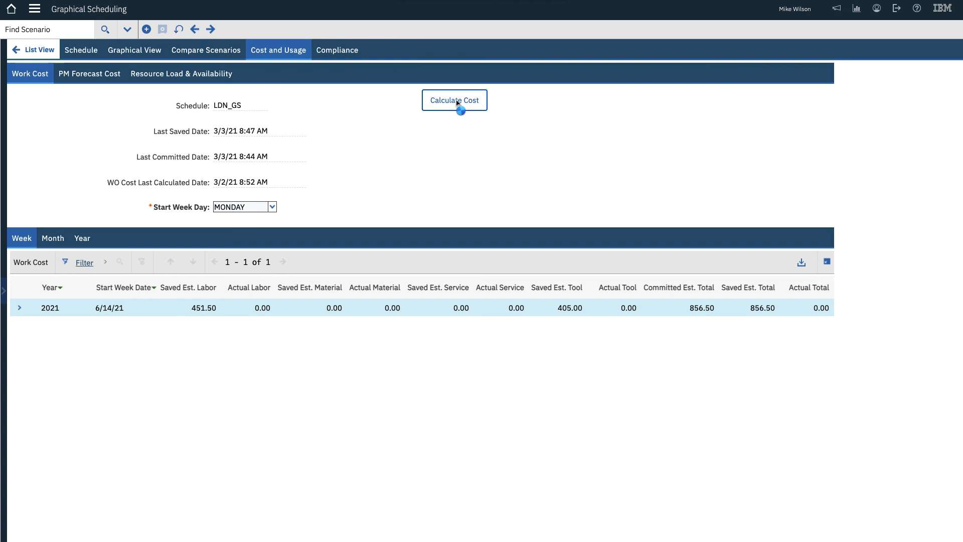
left_click(455, 101)
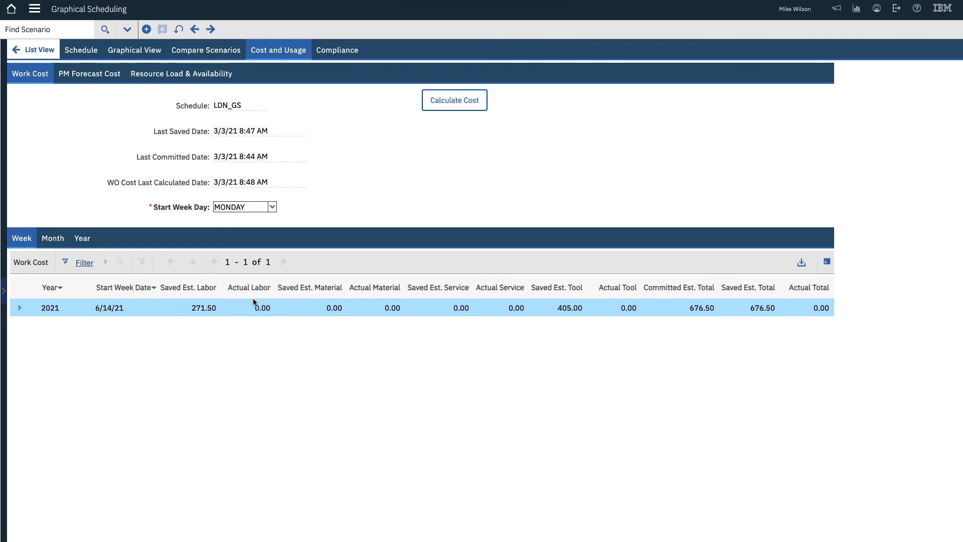
left_click(53, 238)
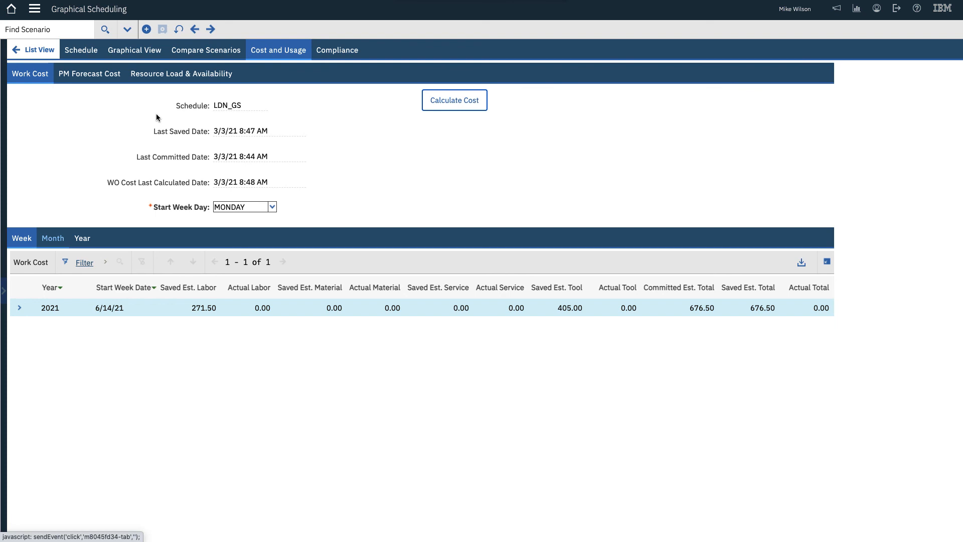
Calculate Labor Hours on Resource Load & Availability and review craft hours by Week and Month
left_click(180, 74)
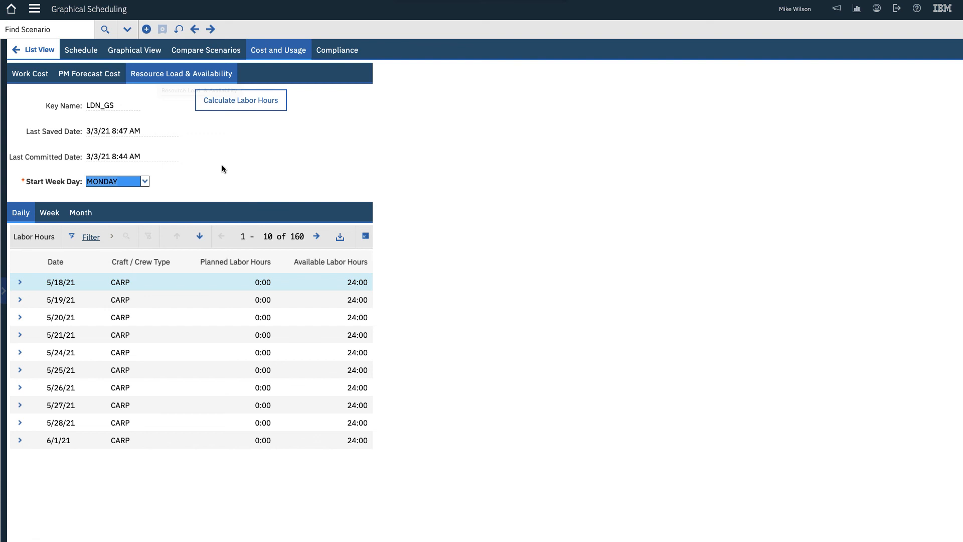
left_click(240, 99)
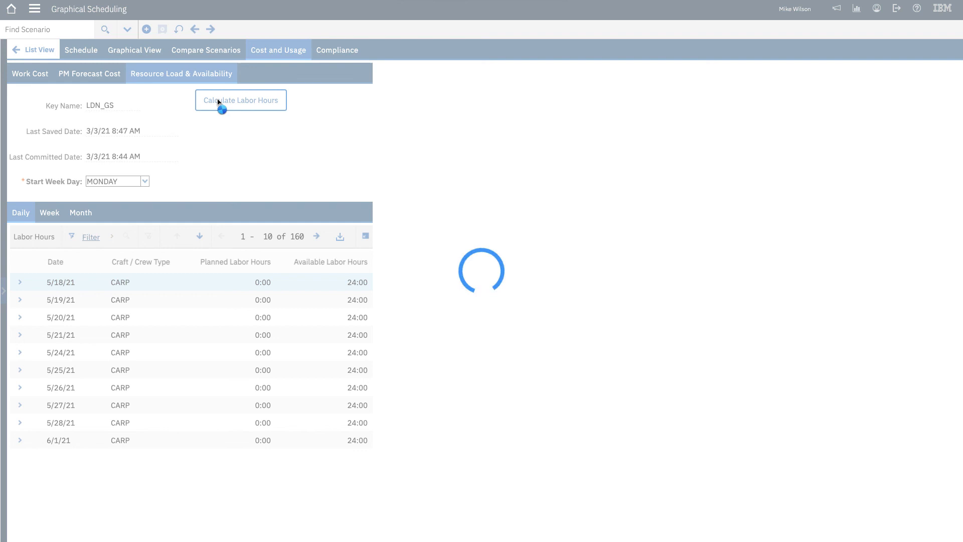
left_click(239, 100)
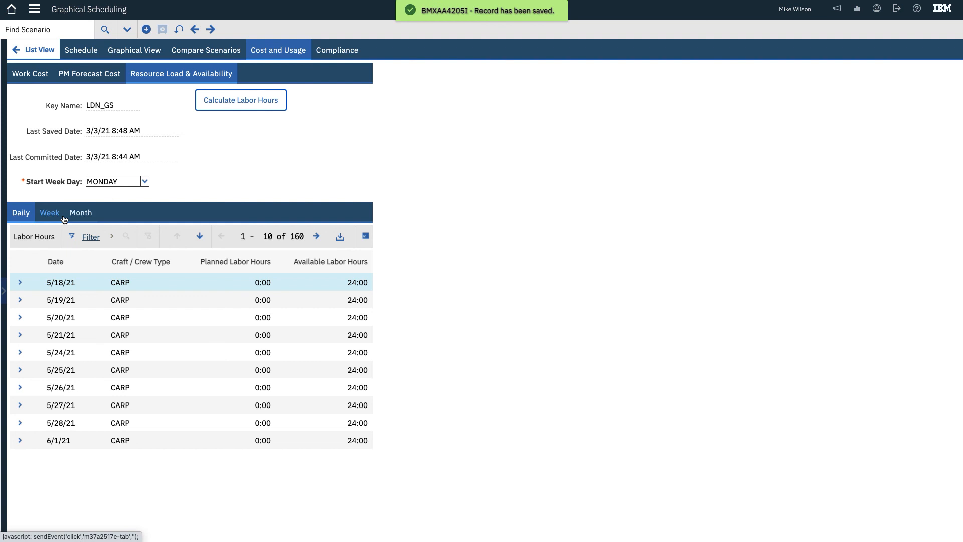
left_click(49, 212)
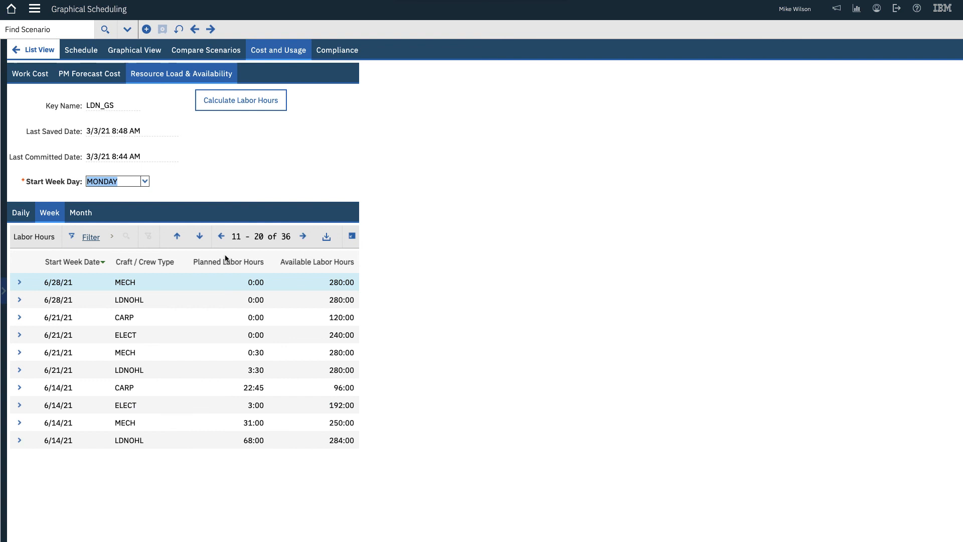
left_click(80, 212)
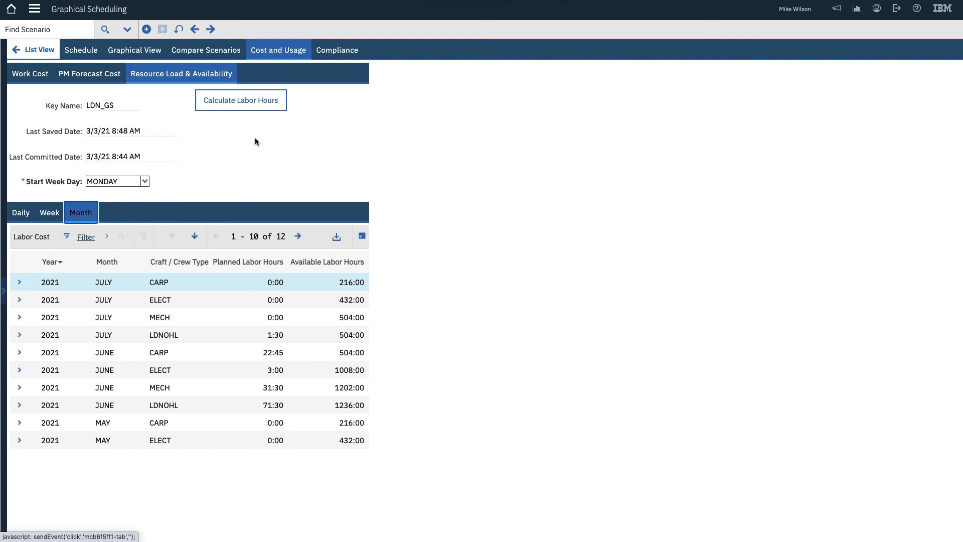